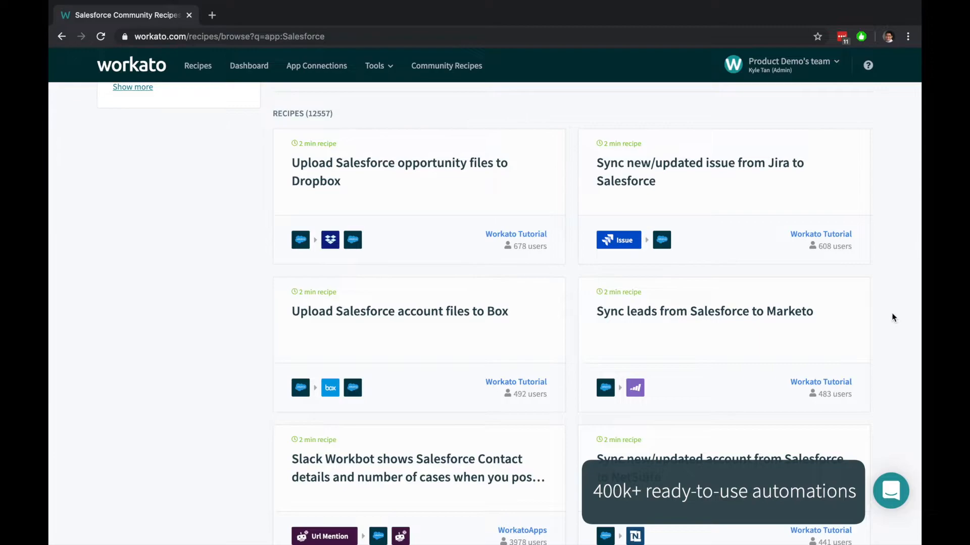
Browse the Salesforce community recipes and open 'Urgent bug escalations'.
scroll(down, 3)
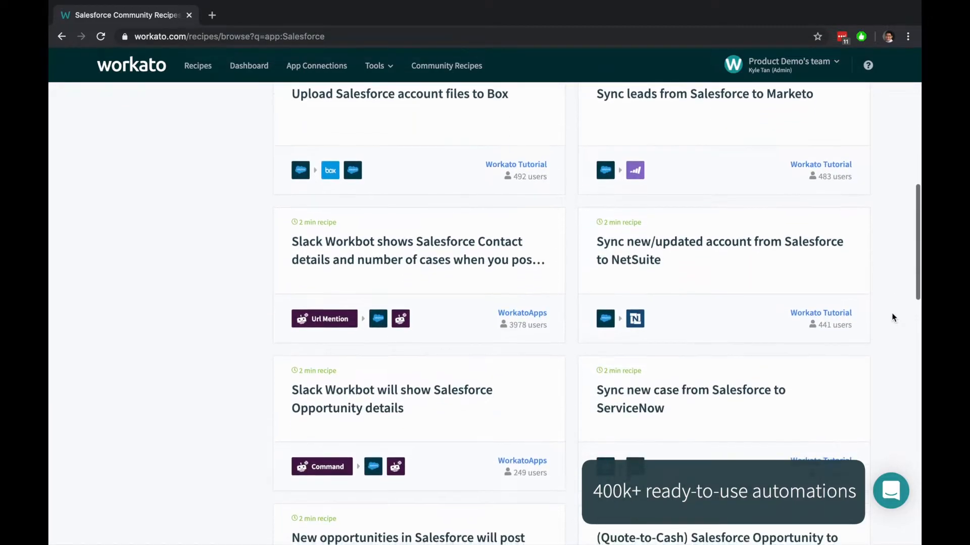
scroll(down, 3)
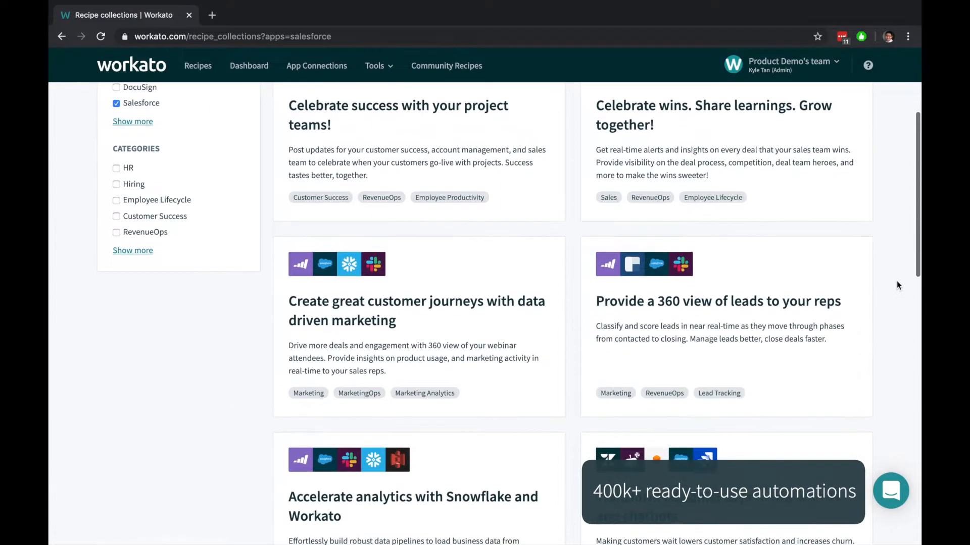
click(718, 301)
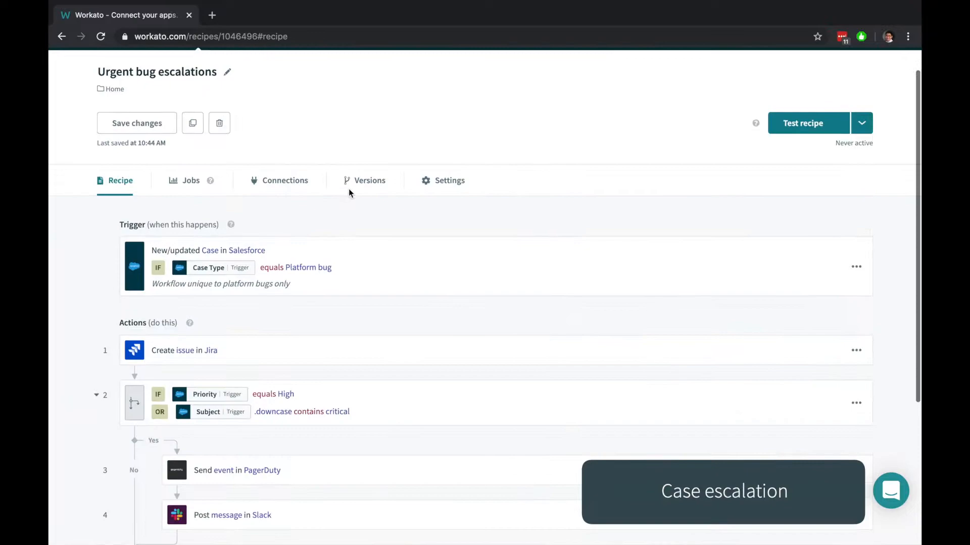
Scroll through the recipe to its PagerDuty and Slack branch.
scroll(down, 3)
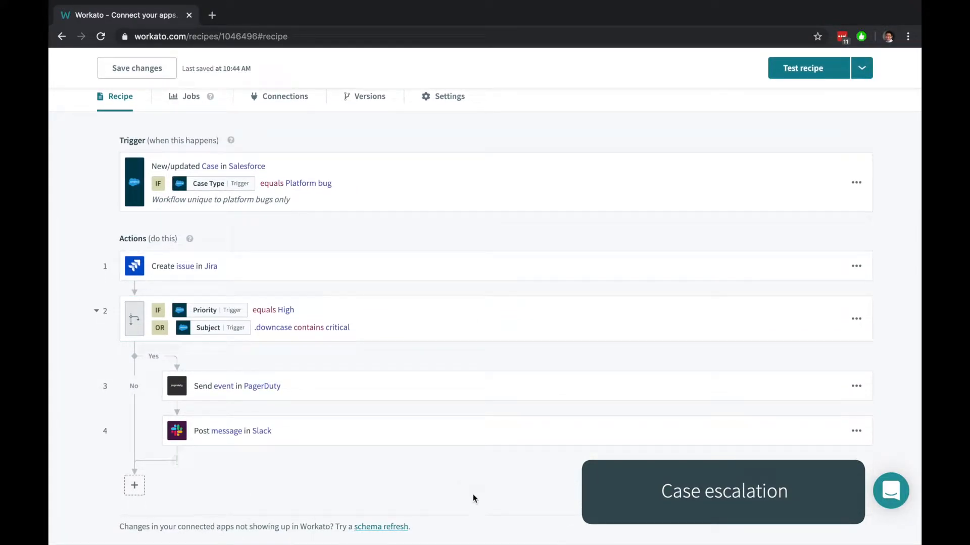
mouse_move(400, 270)
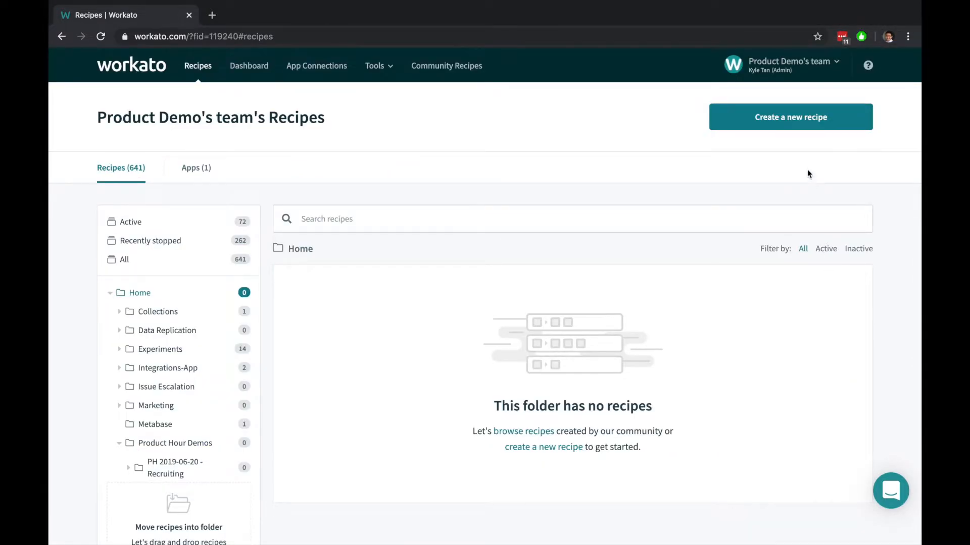
Start a new recipe and pick Salesforce as the trigger app.
click(790, 117)
text(sale)
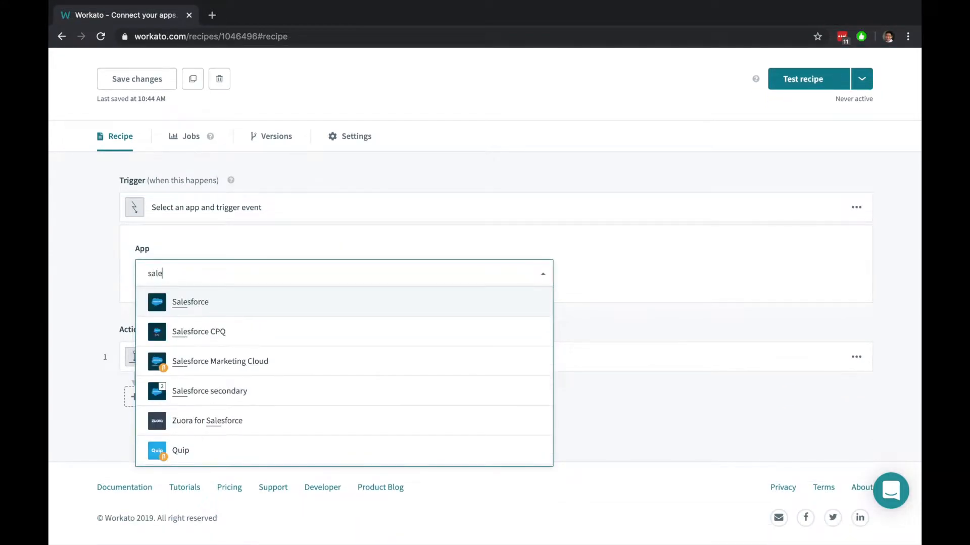
click(190, 302)
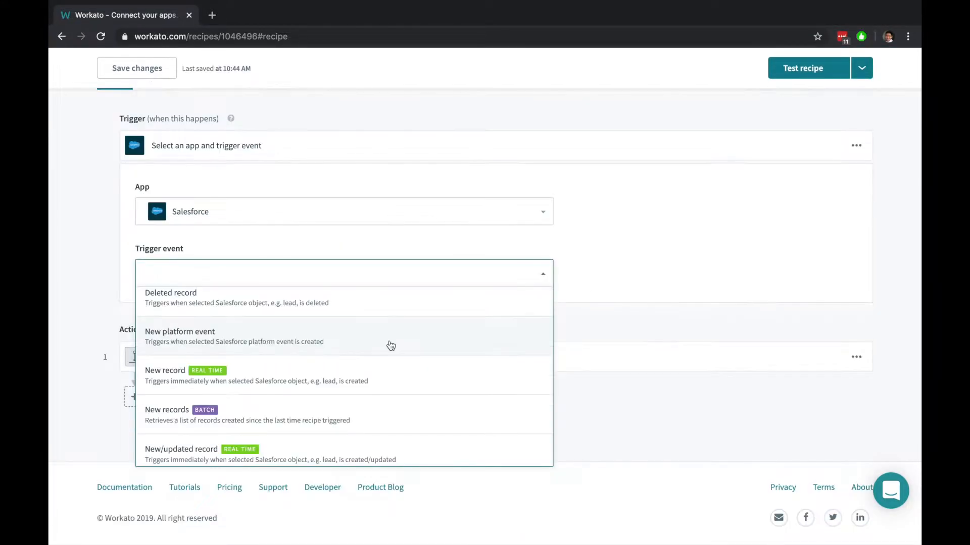
scroll(down, 3)
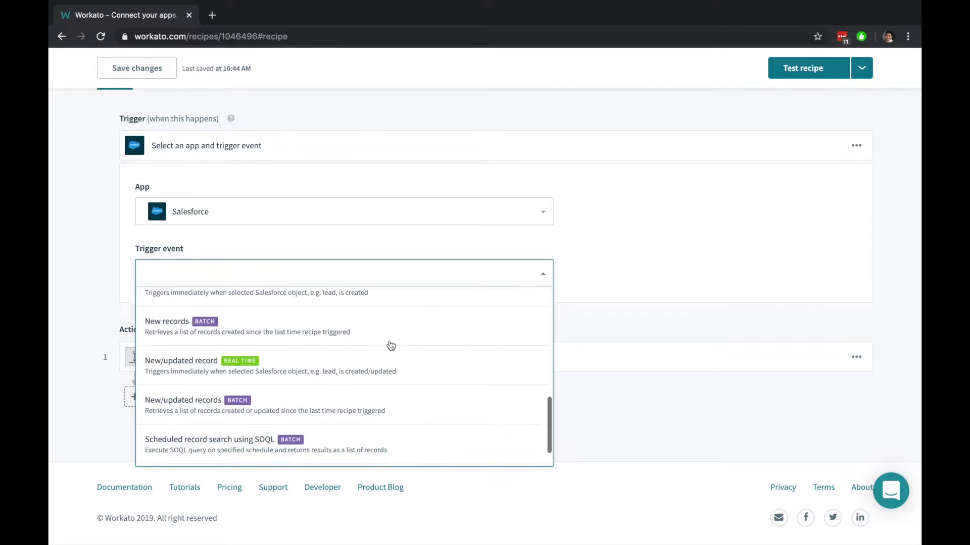
scroll(down, 3)
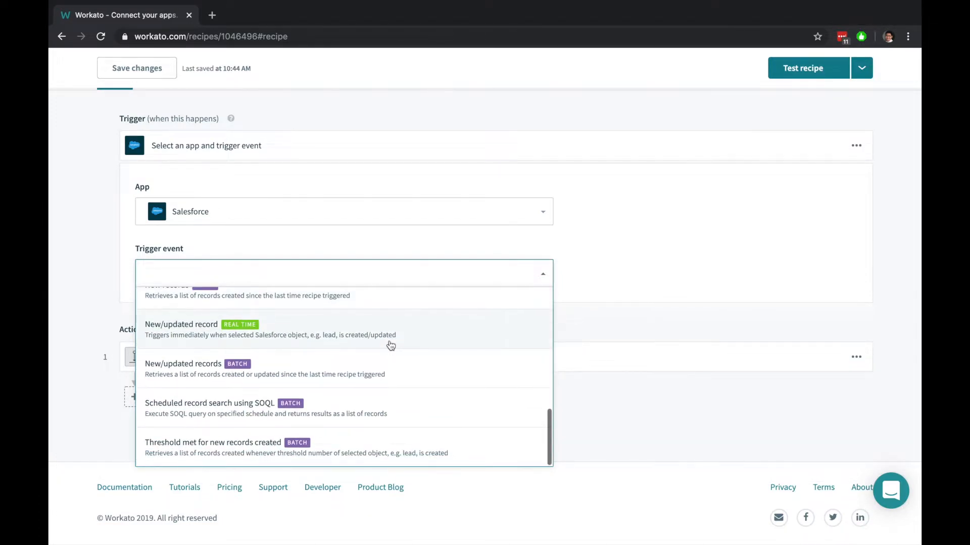
mouse_move(434, 423)
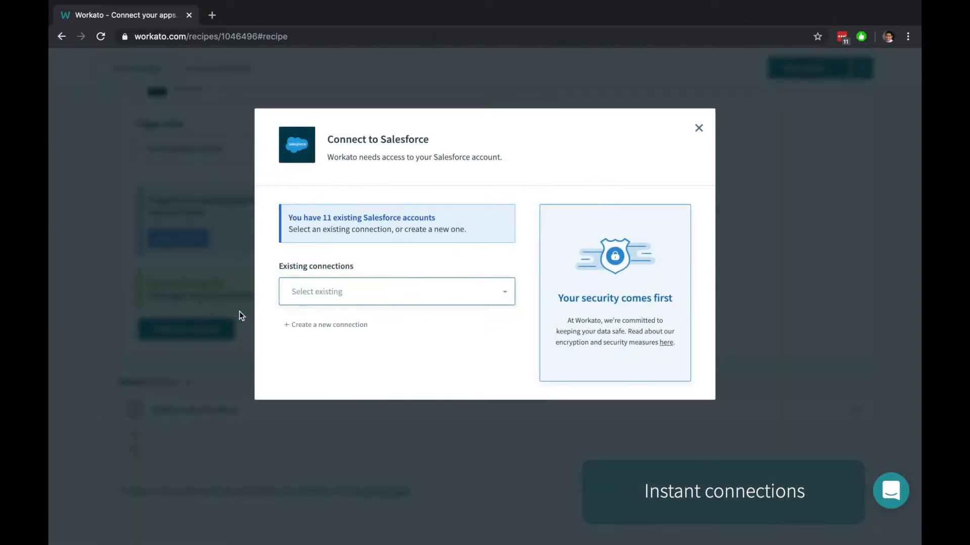
Use the existing Salesforce connection, watch Case records, and start from an hour ago.
click(326, 325)
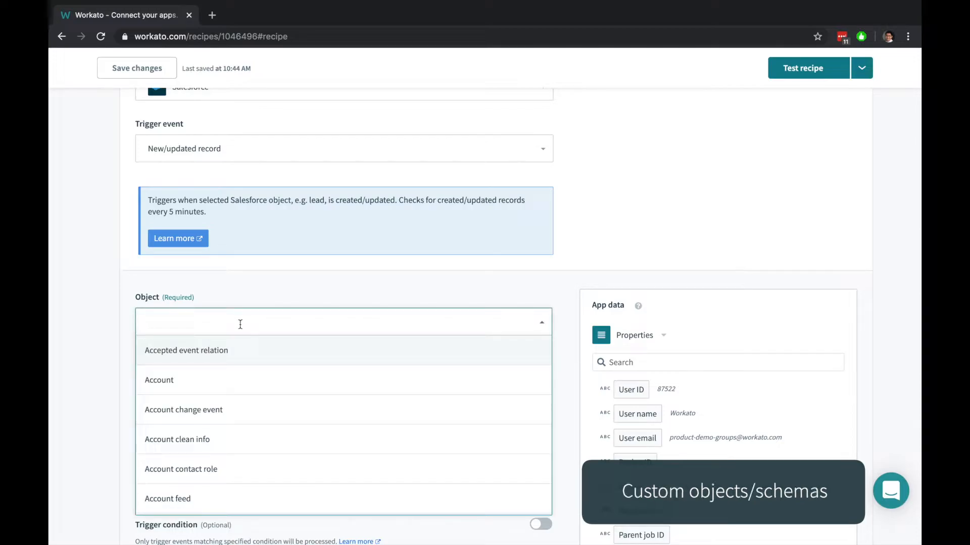
text(case)
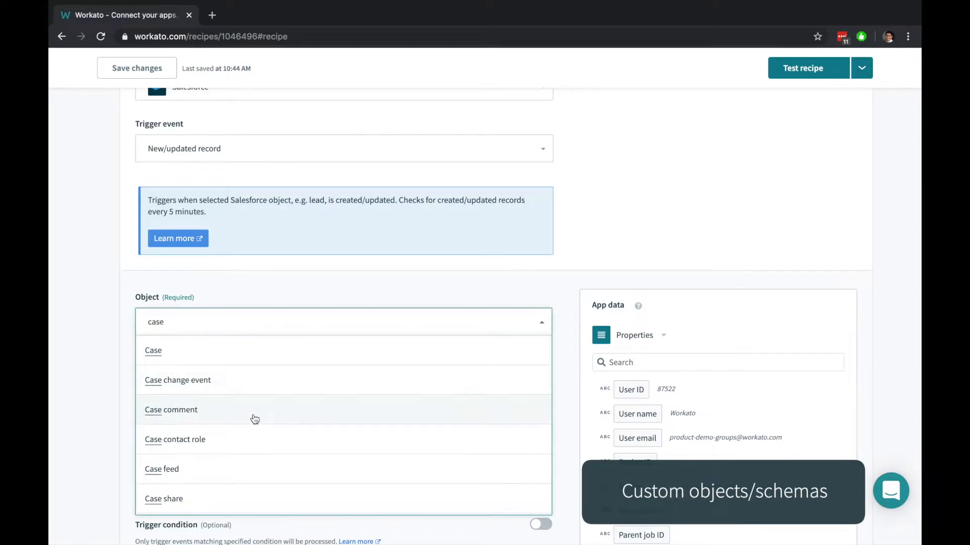
scroll(down, 3)
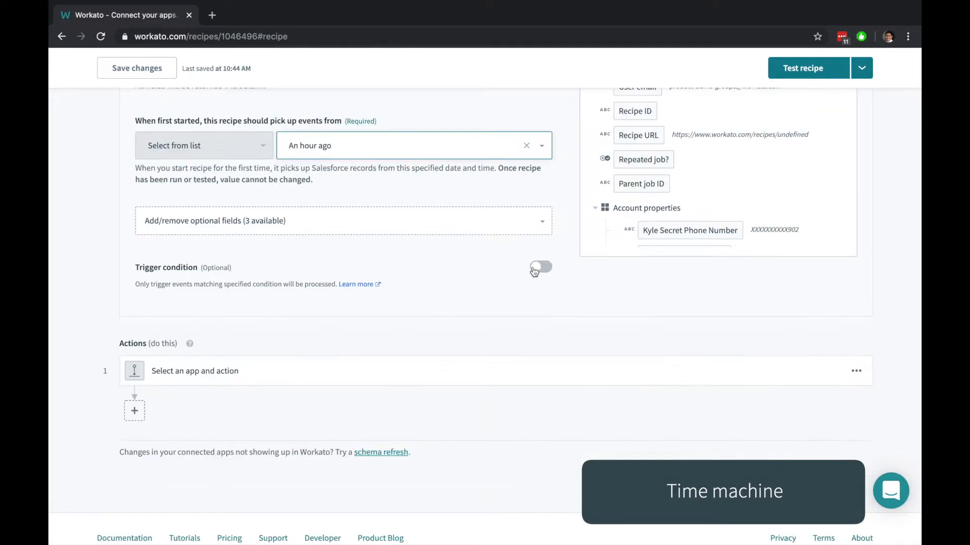
Add trigger condition Case Type equals 'Platform bug' with a platform-bugs-only note.
click(541, 268)
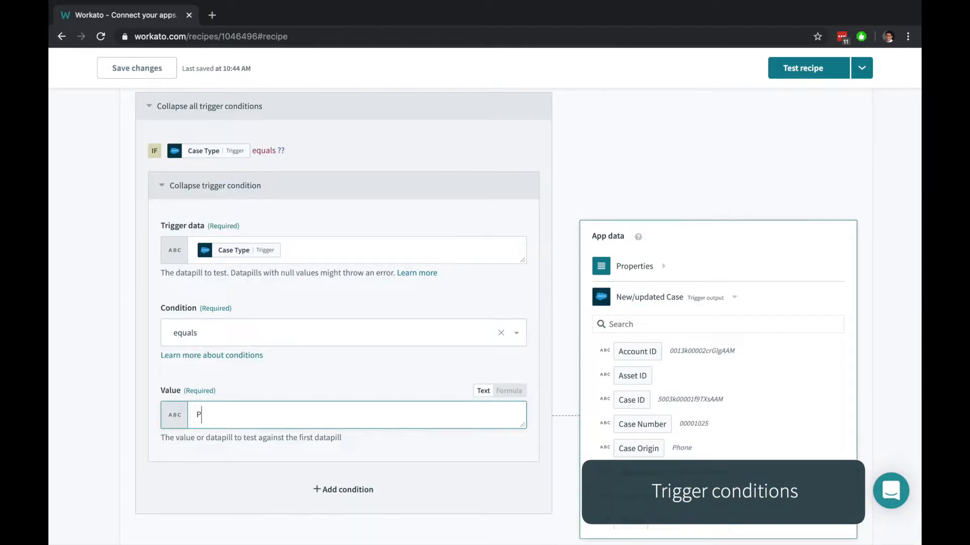
text(latform bugs o)
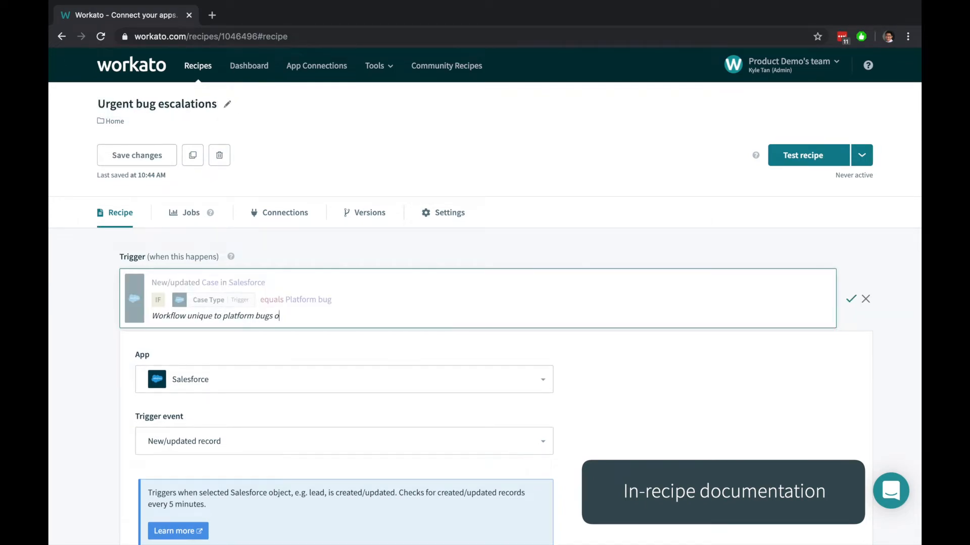
click(853, 299)
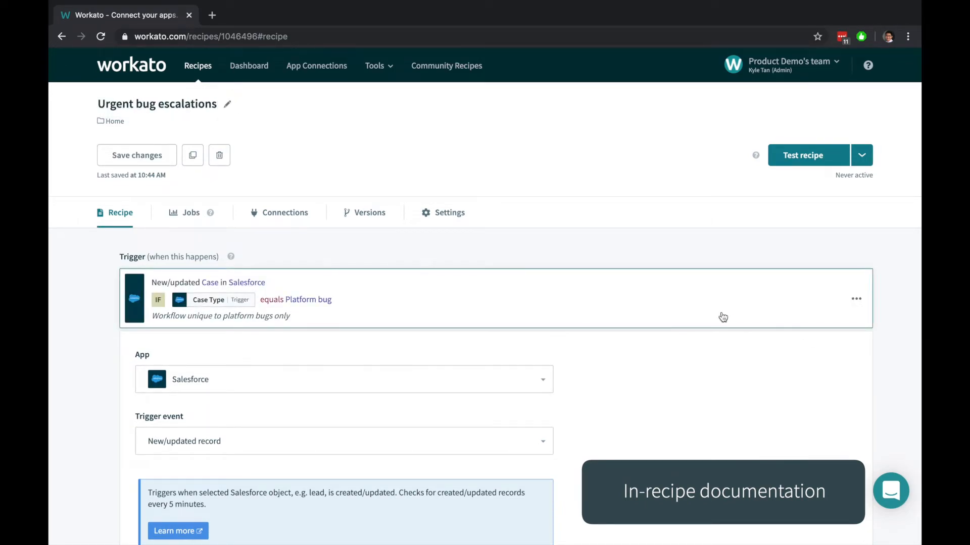
scroll(down, 3)
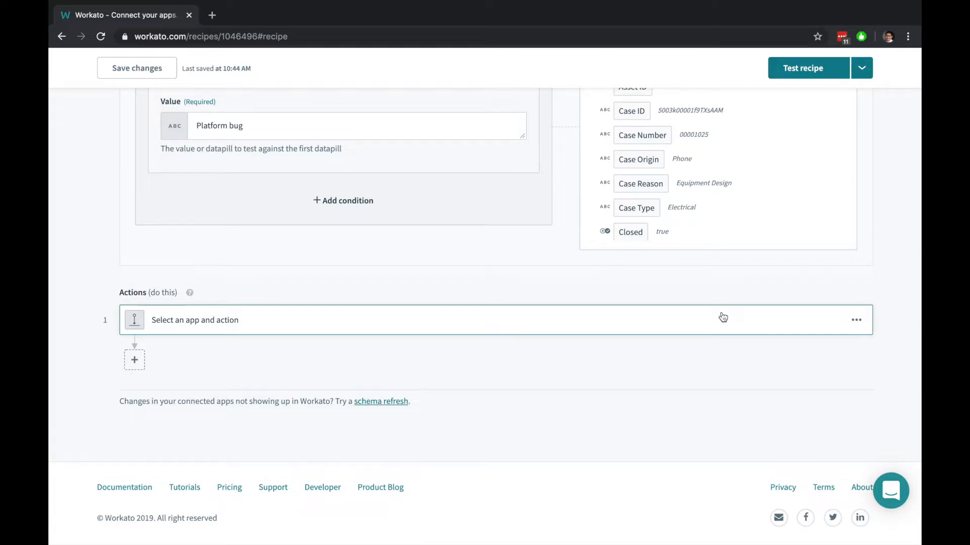
Set action 1 to Jira Create issue, link the Jira account, and view priorities.
click(195, 320)
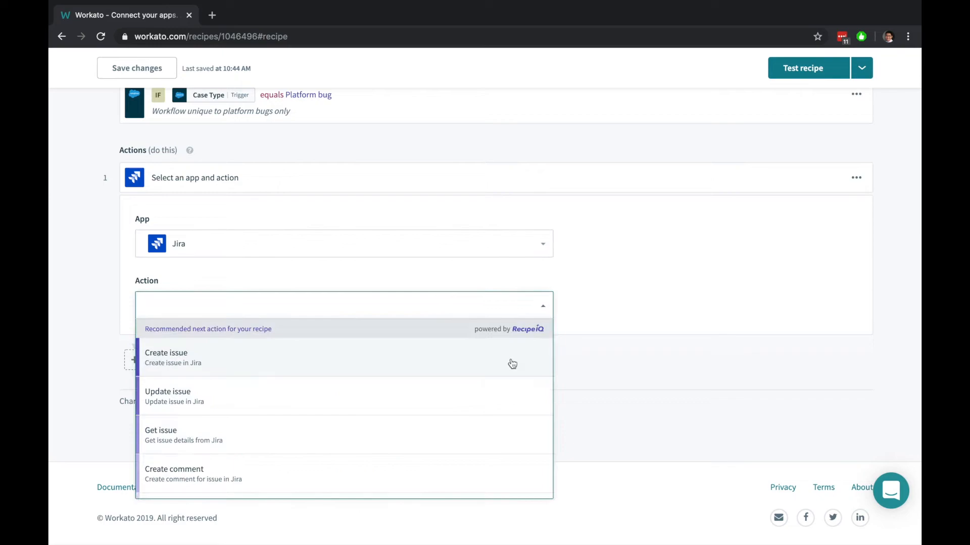
click(165, 357)
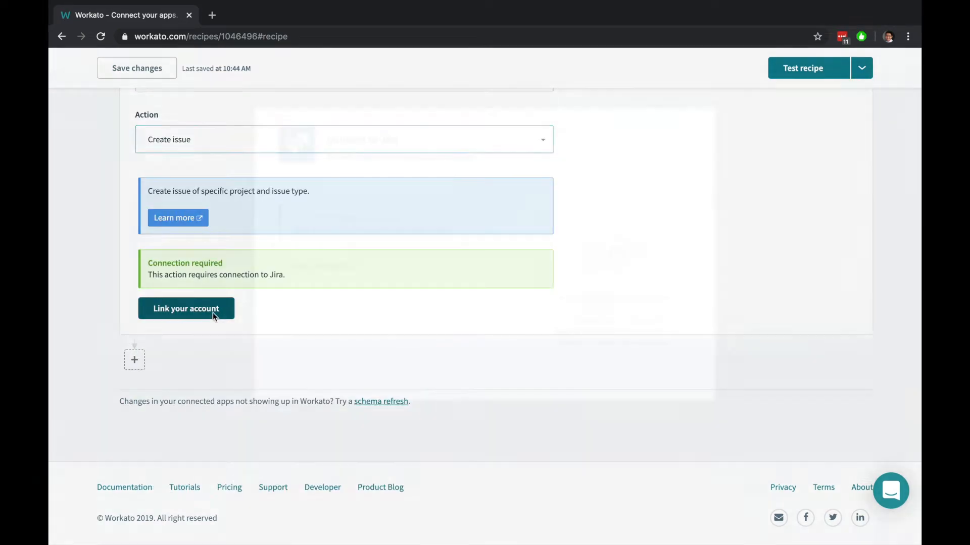
click(186, 308)
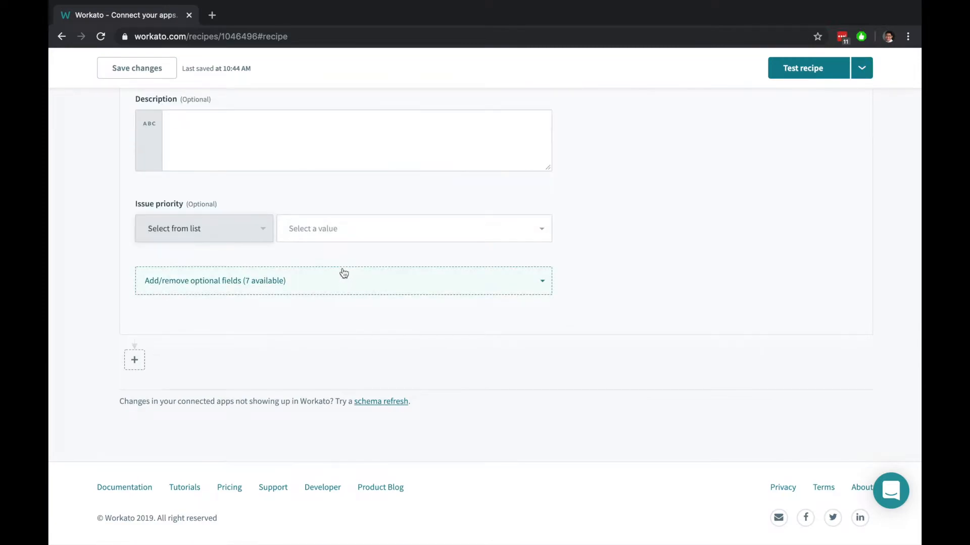
click(414, 229)
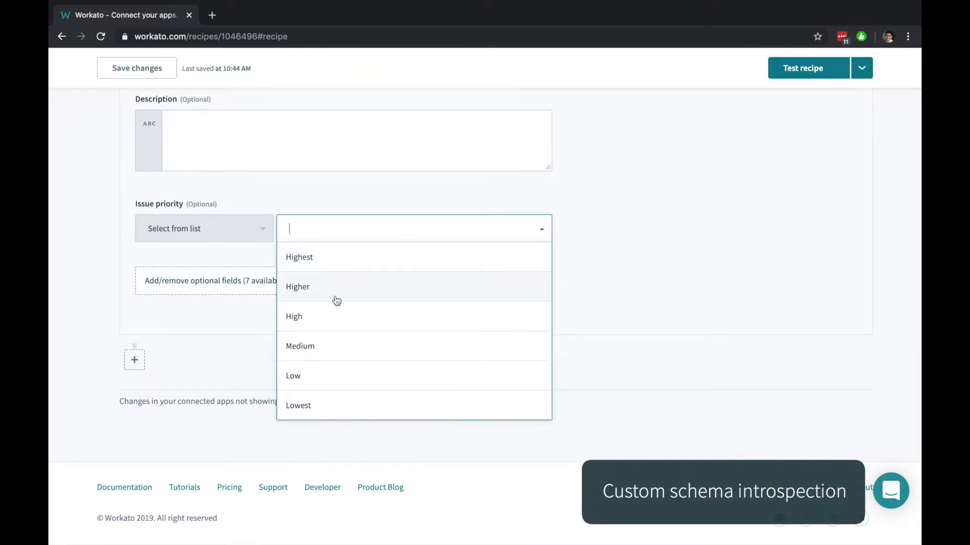
mouse_move(228, 224)
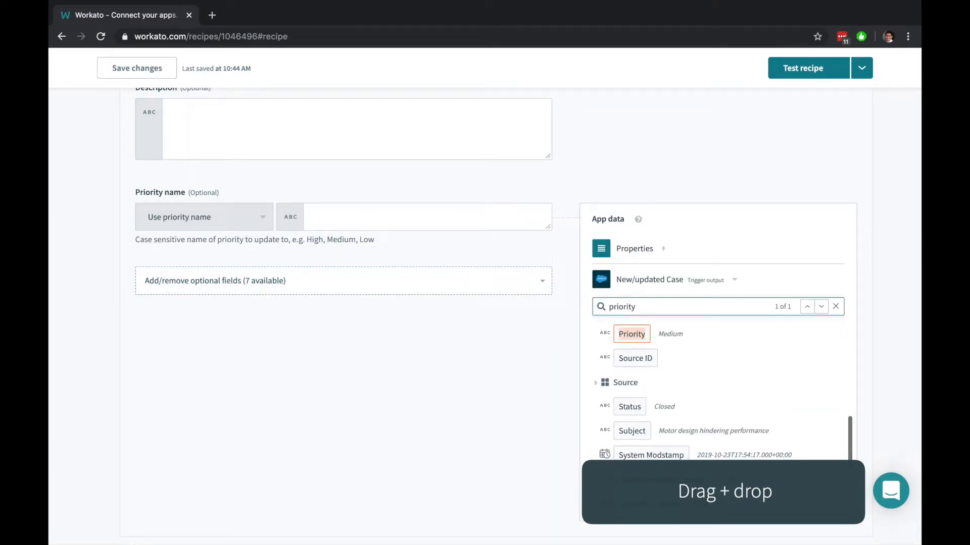
Map Case Priority into the Jira priority name and expand the case Owner fields.
drag(630, 334, 512, 248)
text(owner)
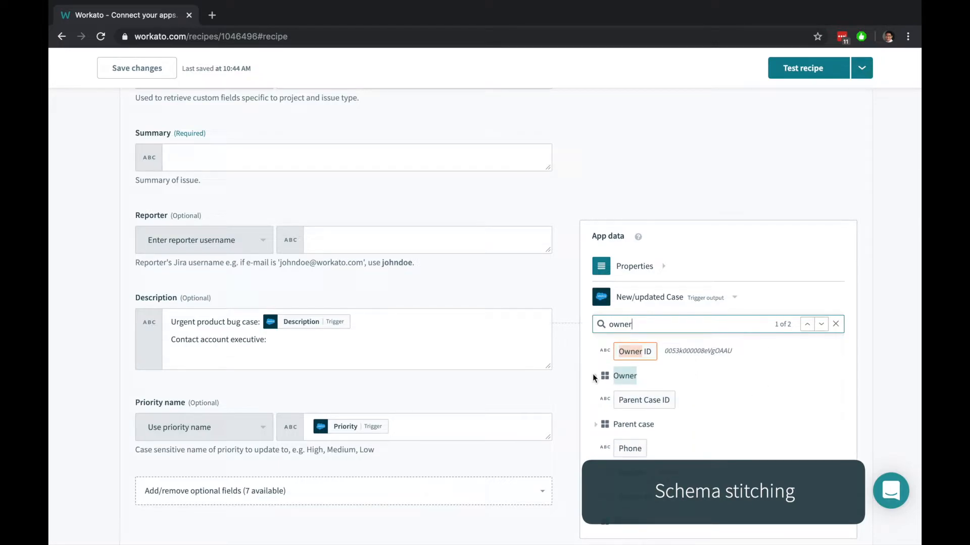
click(597, 376)
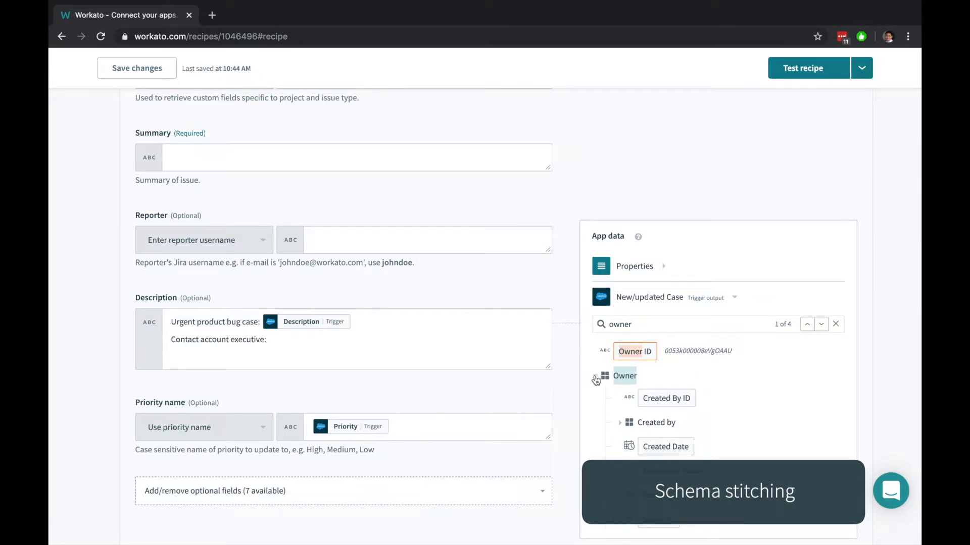
scroll(down, 3)
text(e)
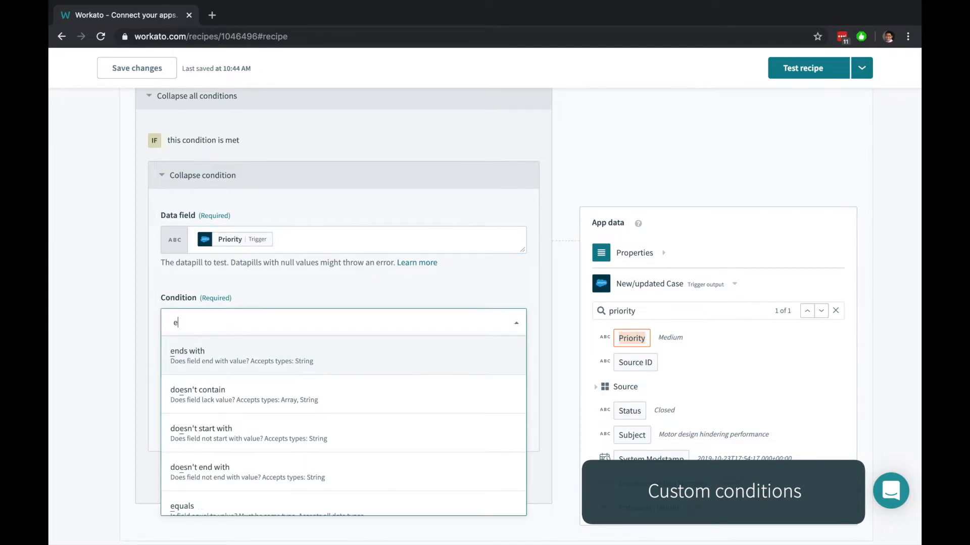
Condition Priority equals High, OR a Subject formula using .downcase.
click(181, 506)
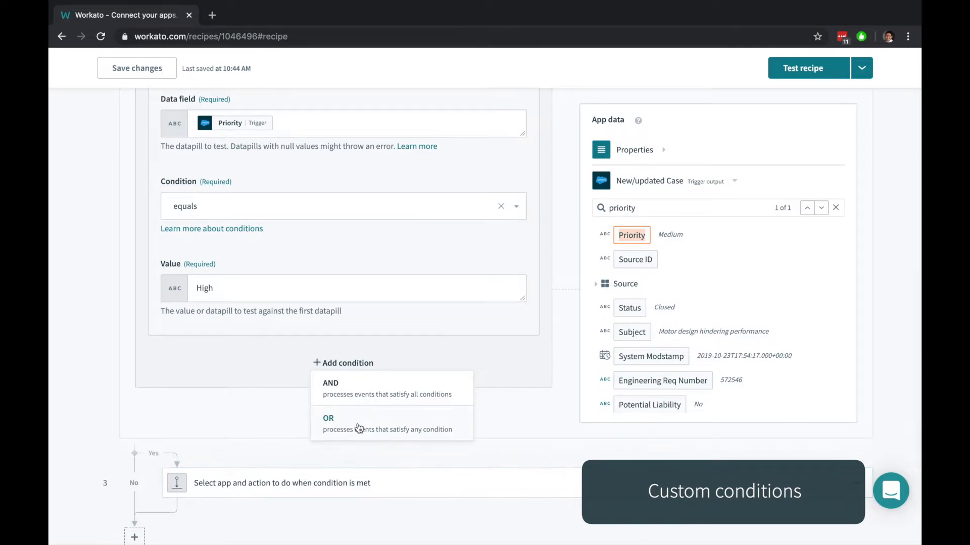
click(328, 423)
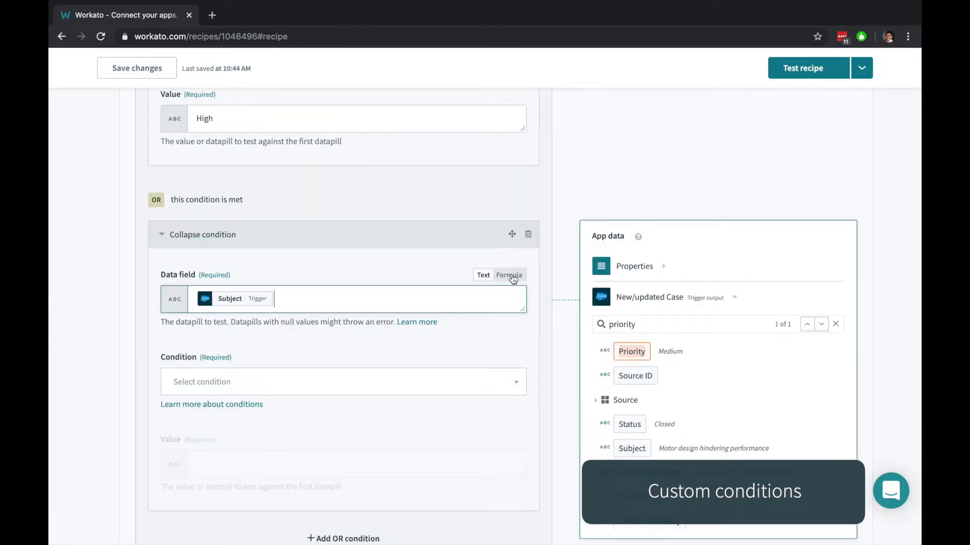
click(509, 275)
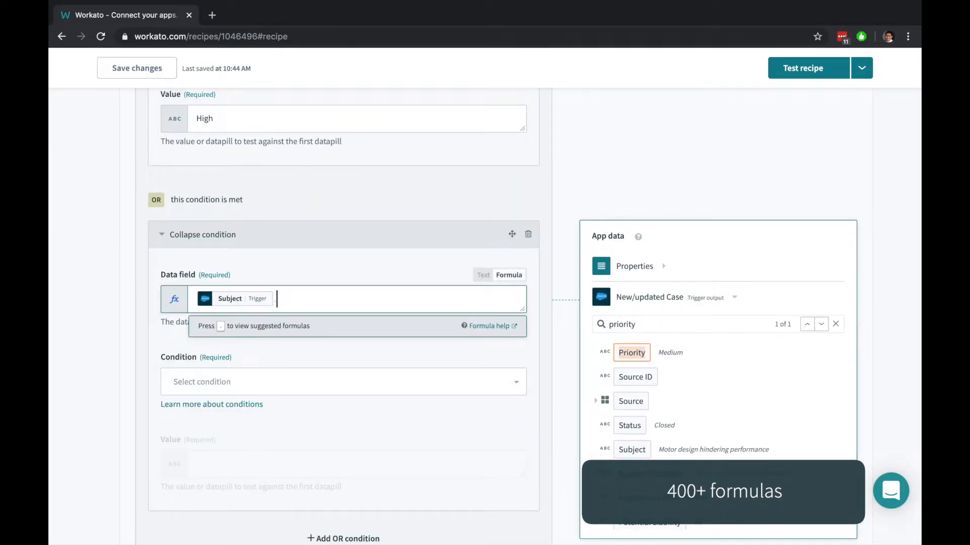
text(.downcase)
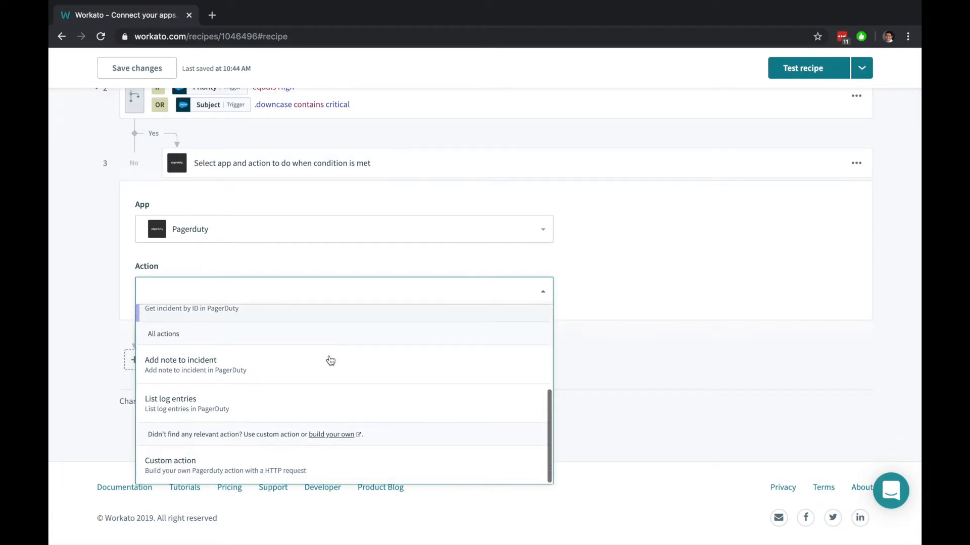
mouse_move(317, 468)
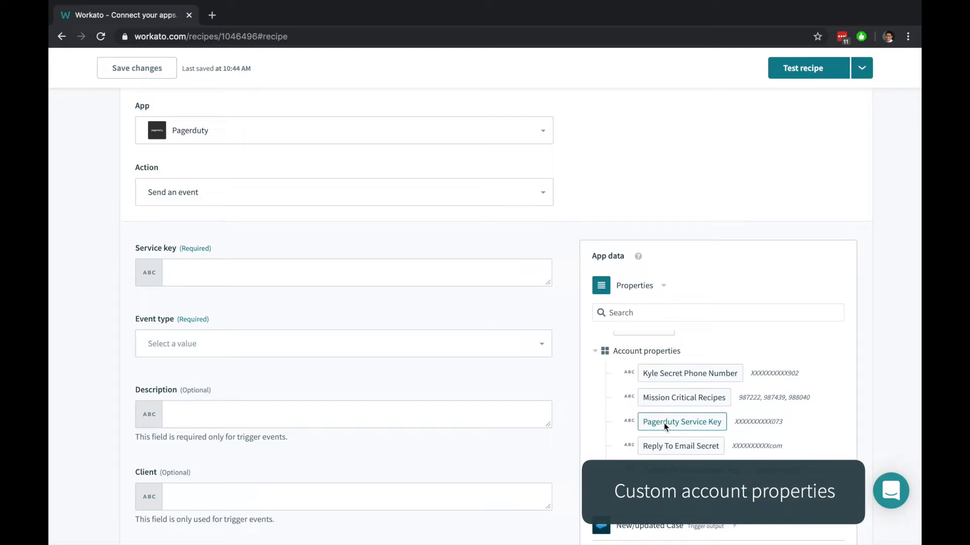
Map the Pagerduty Service Key property into the PagerDuty Service key field.
drag(681, 421, 466, 276)
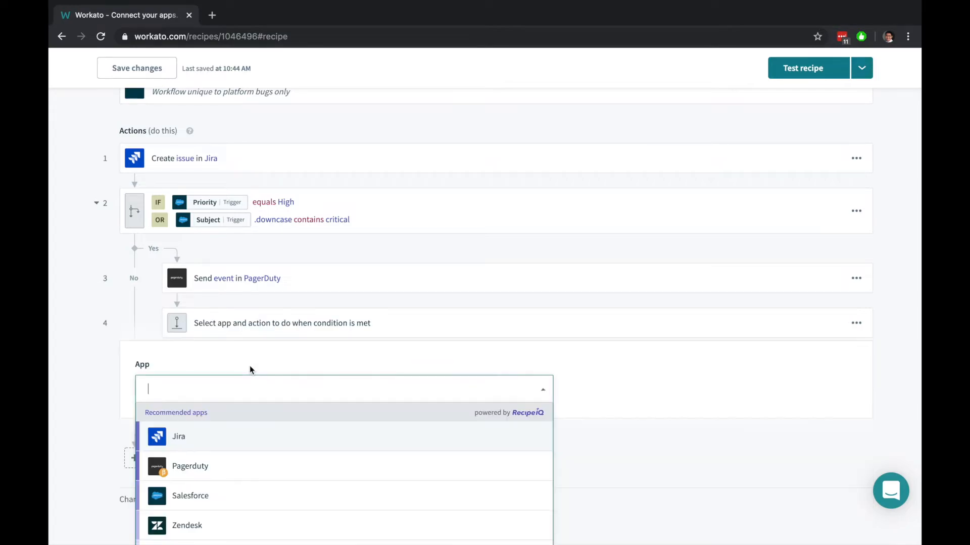
Search for 'slack' and choose Slack as the step 4 app.
text(slack)
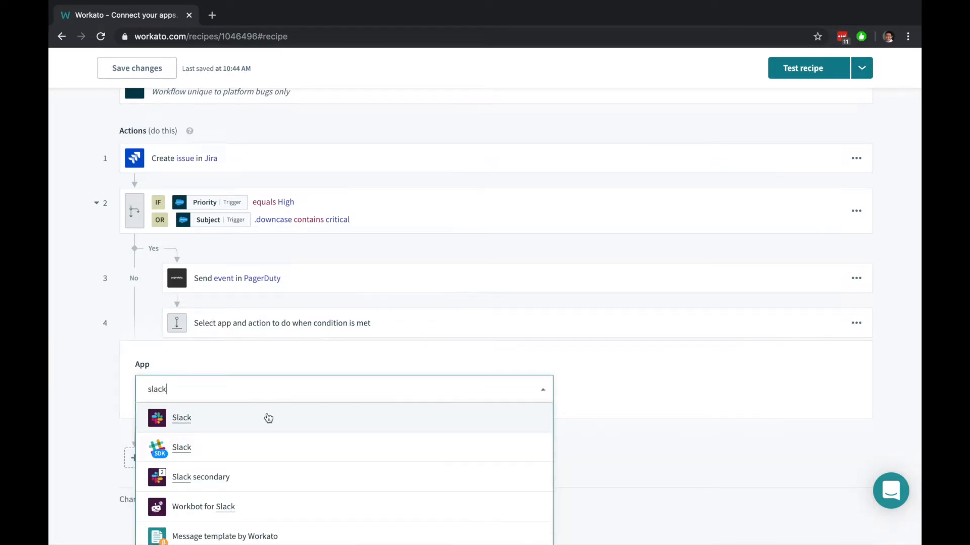
click(181, 418)
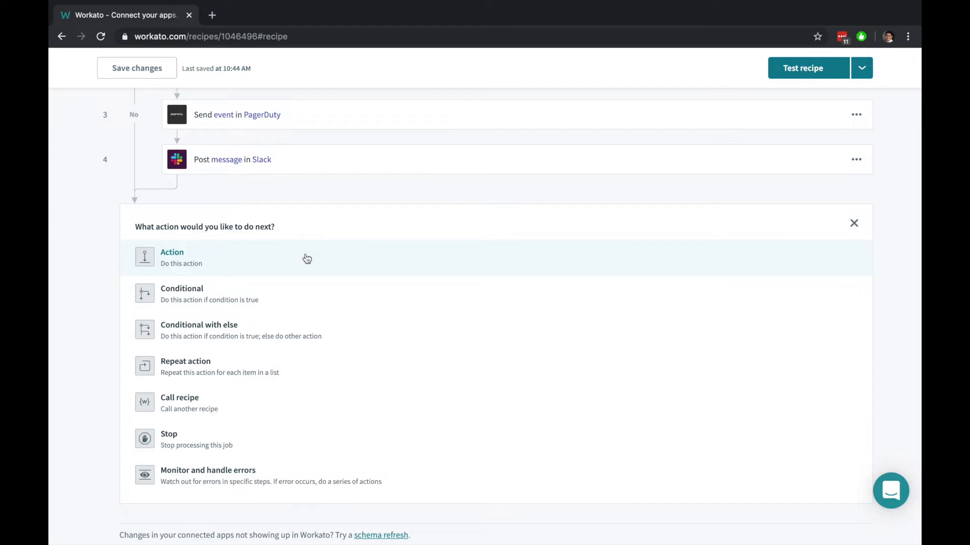
mouse_move(324, 379)
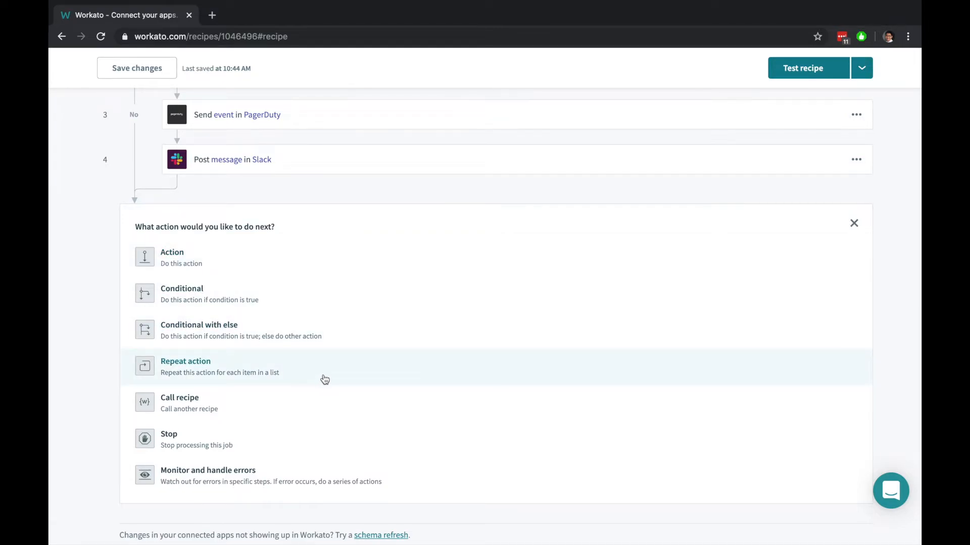
mouse_move(326, 441)
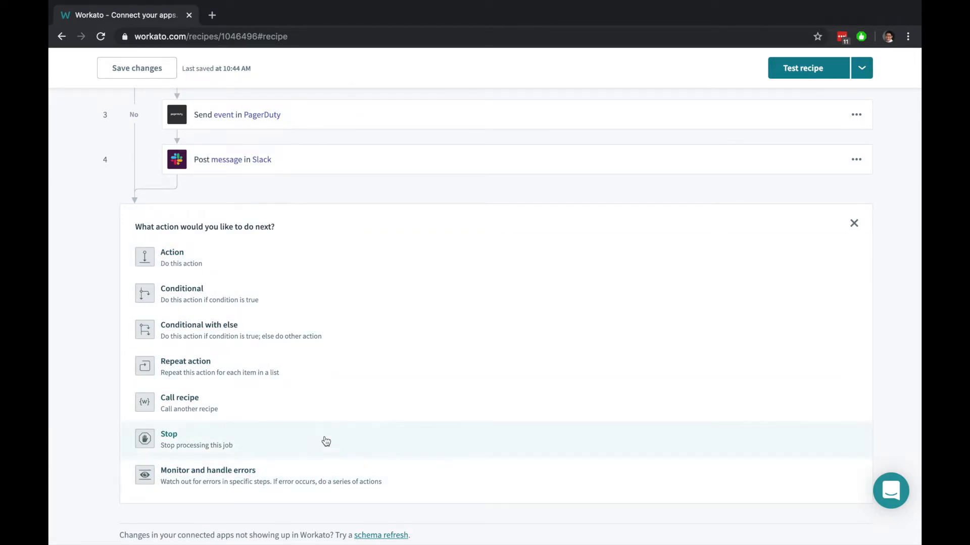
mouse_move(314, 400)
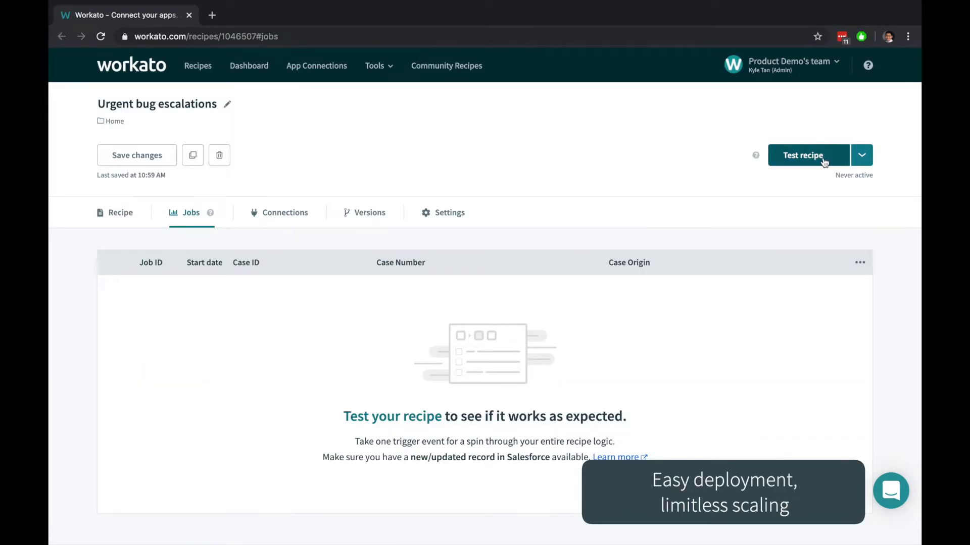
Start the Urgent bug escalations recipe, let its 10 jobs appear, then create a blank recipe.
click(862, 155)
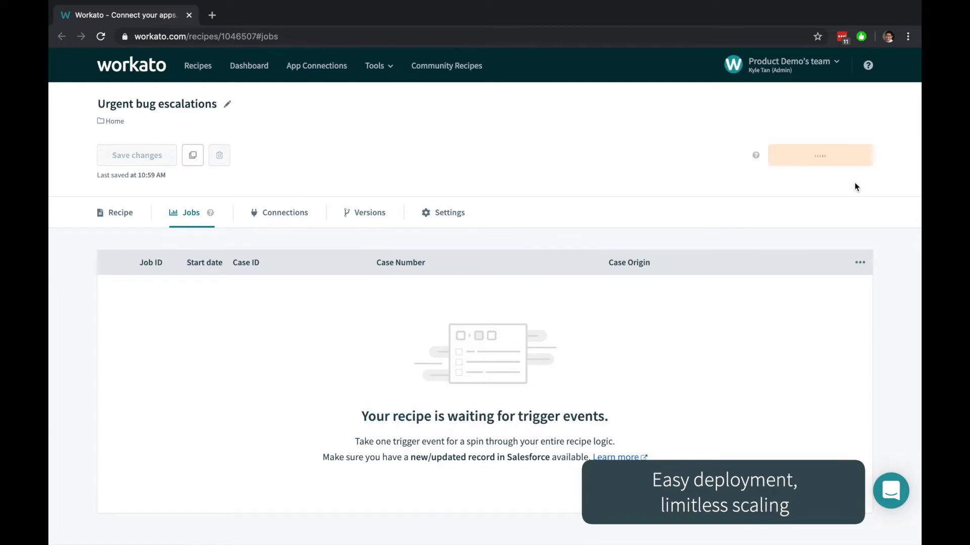
click(820, 155)
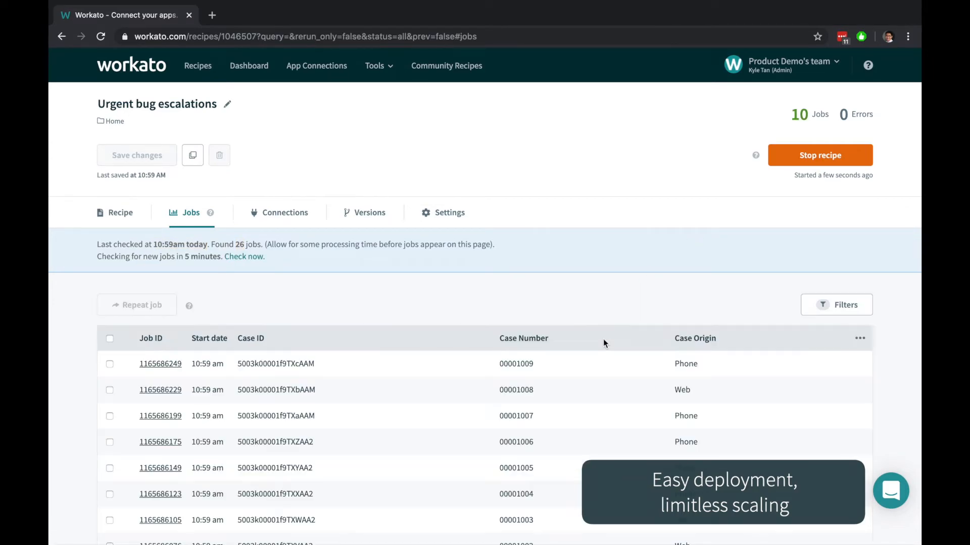
scroll(down, 3)
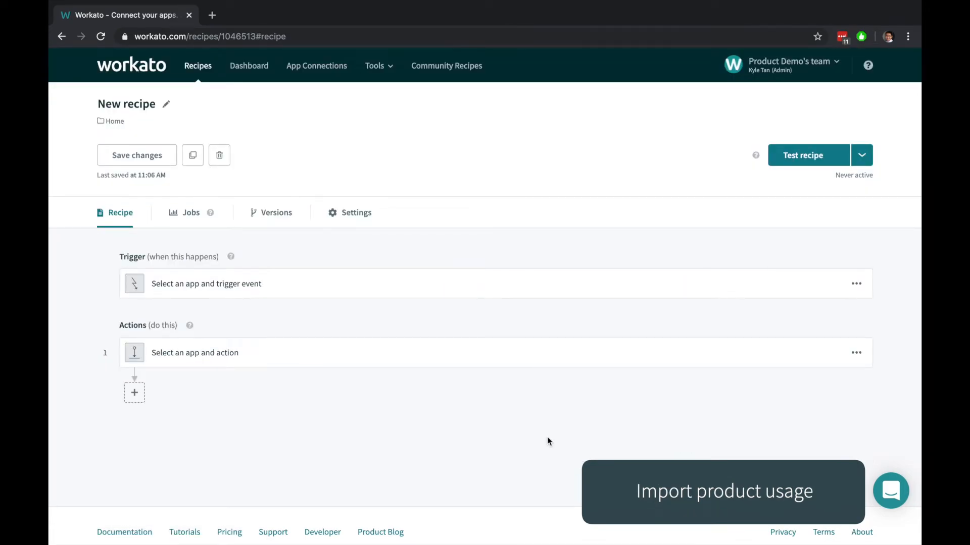
mouse_move(546, 430)
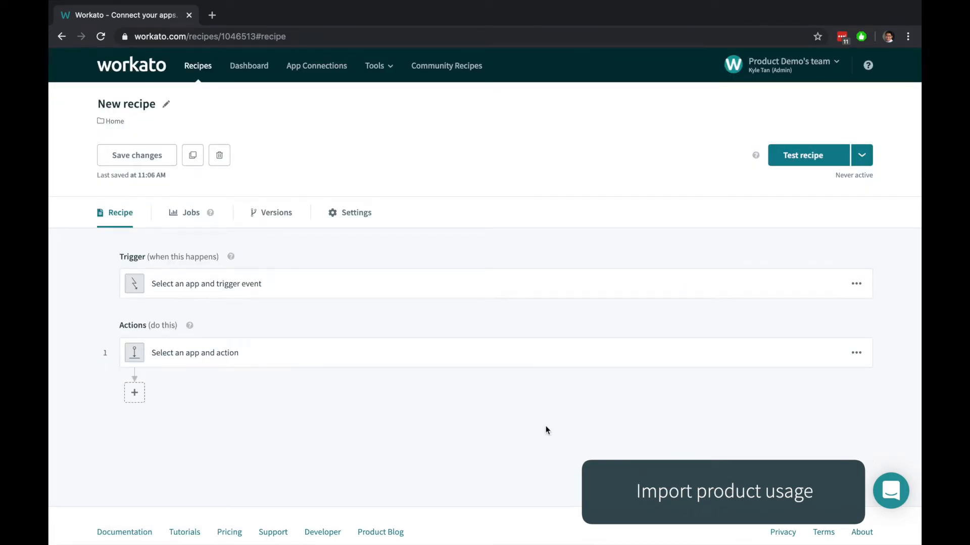
Trigger on a new Amazon S3 file and download it using the trigger's Object name.
click(205, 283)
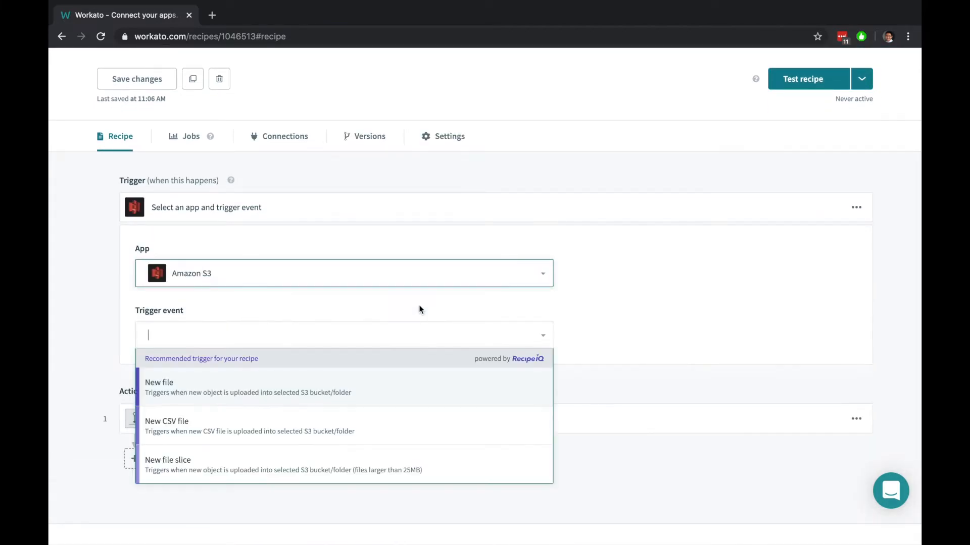
click(159, 382)
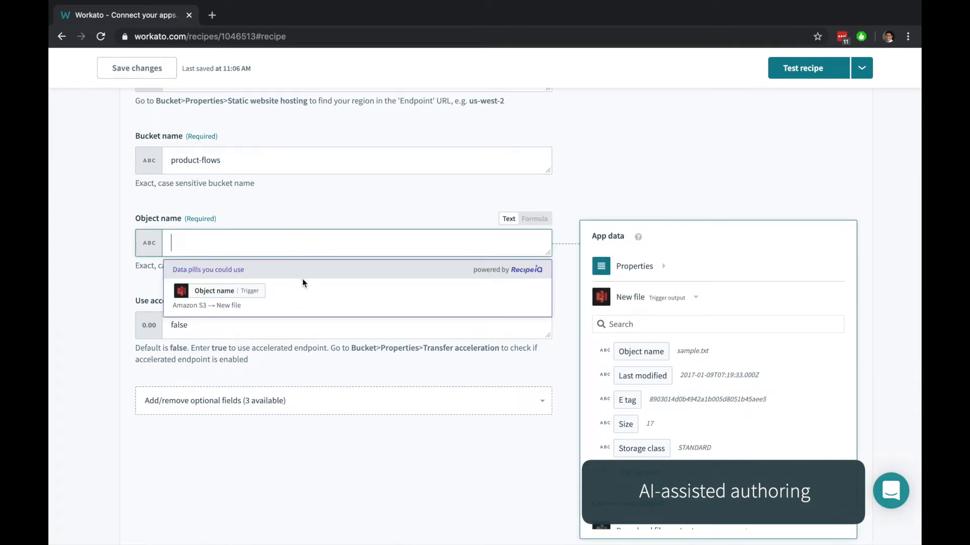
click(215, 291)
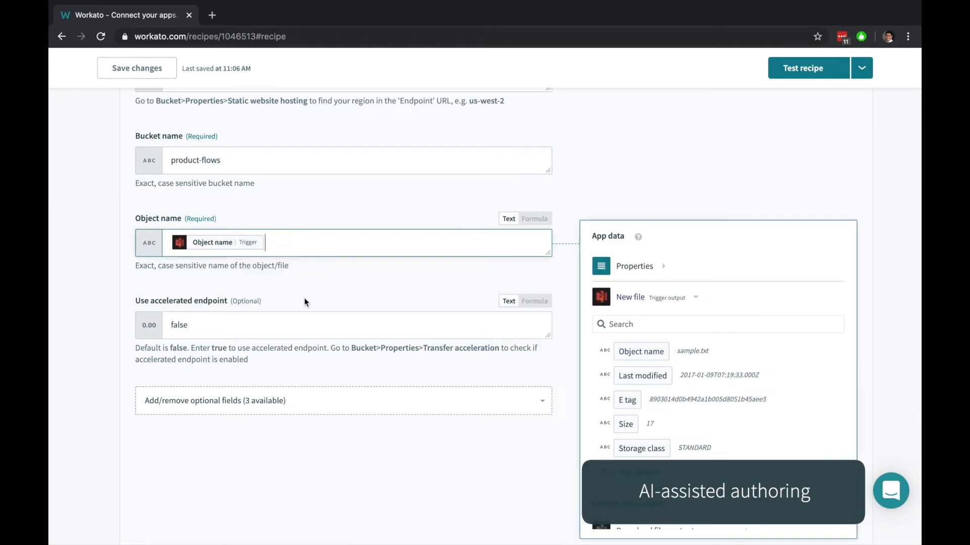
scroll(down, 3)
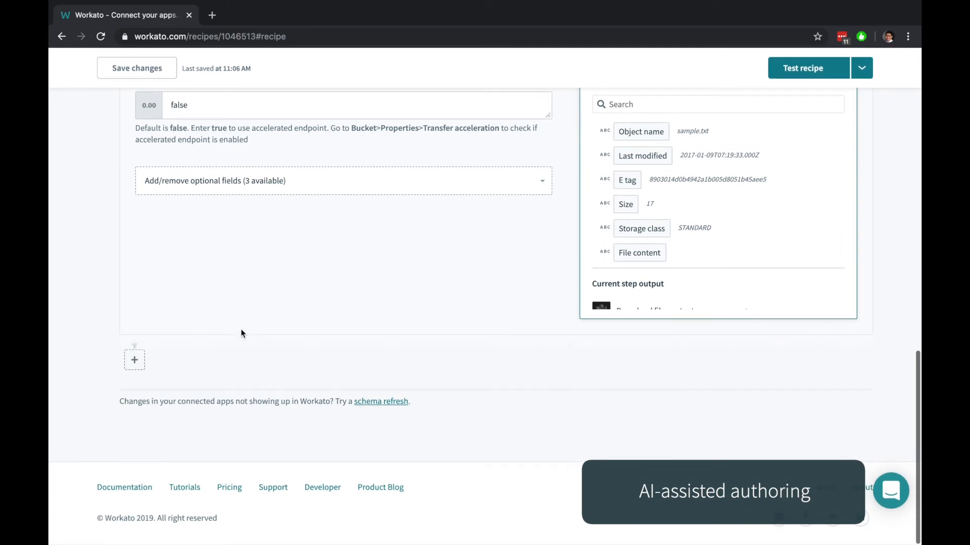
Search step 2's Salesforce actions for 'bulk' and pick Upsert records in bulk from CSV file.
text(report)
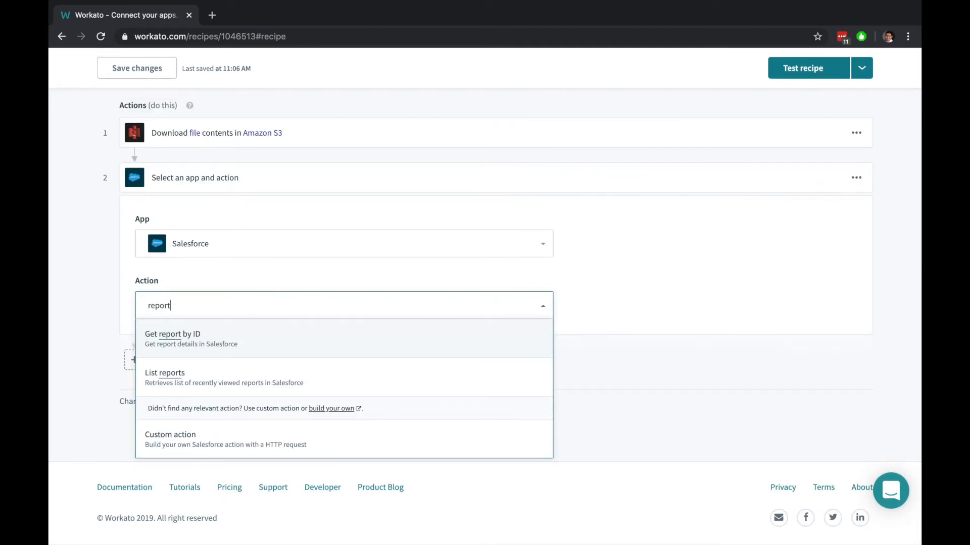
text(appro)
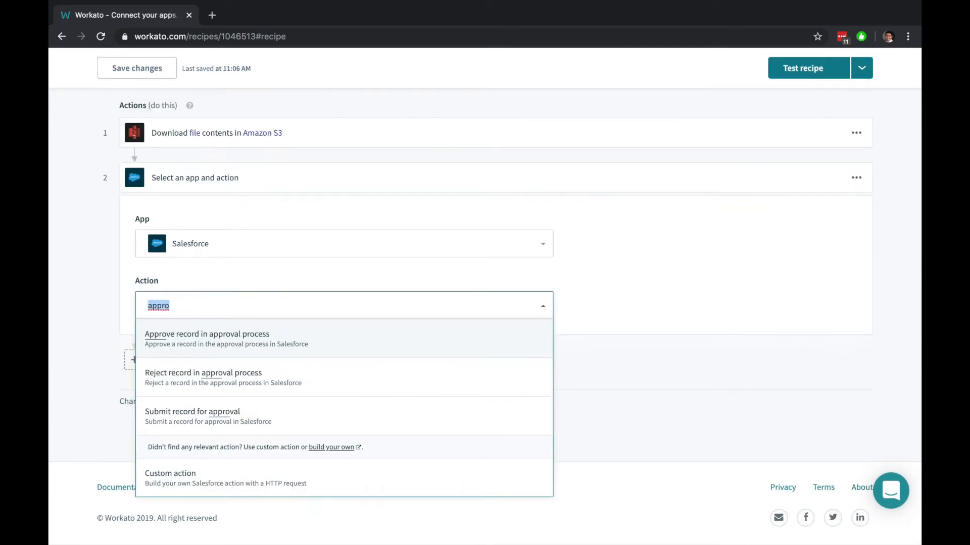
text(attach)
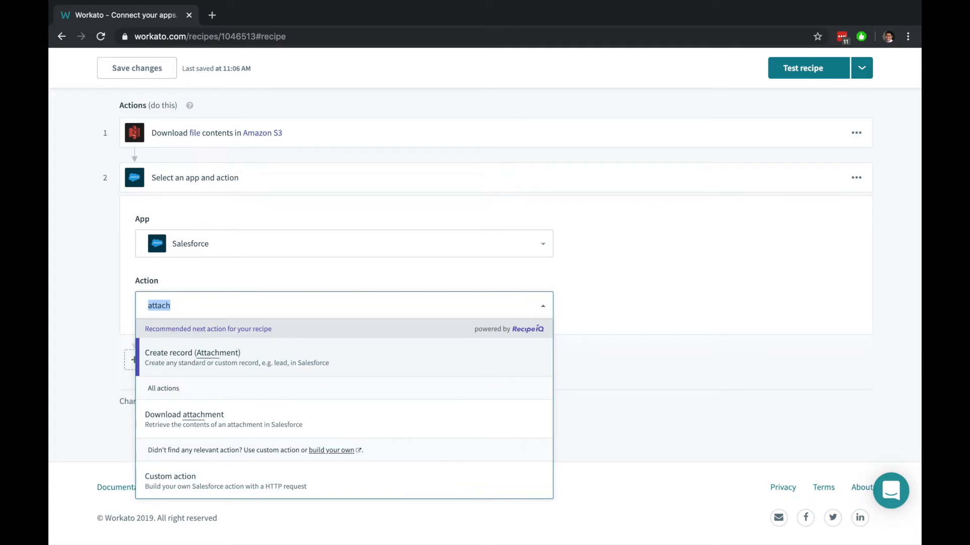
text(s)
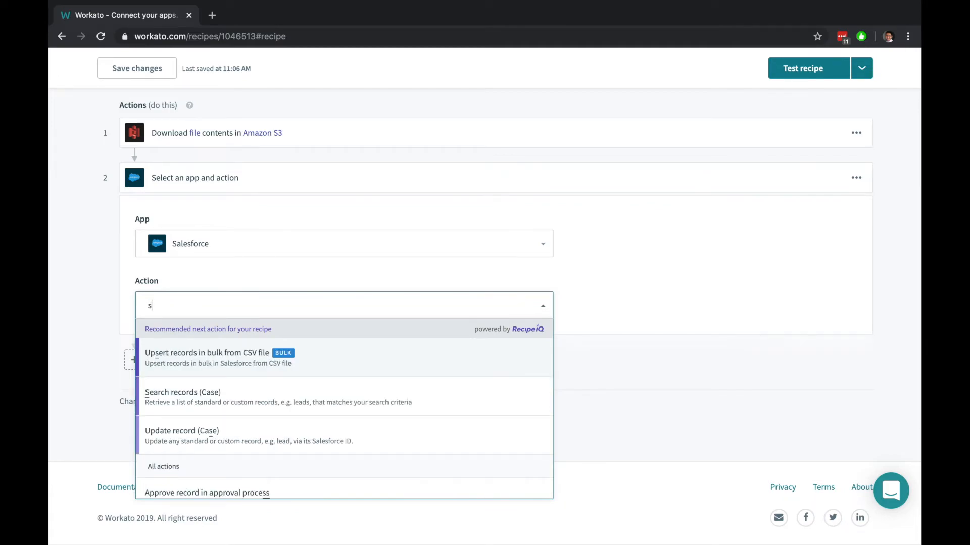
text(oql)
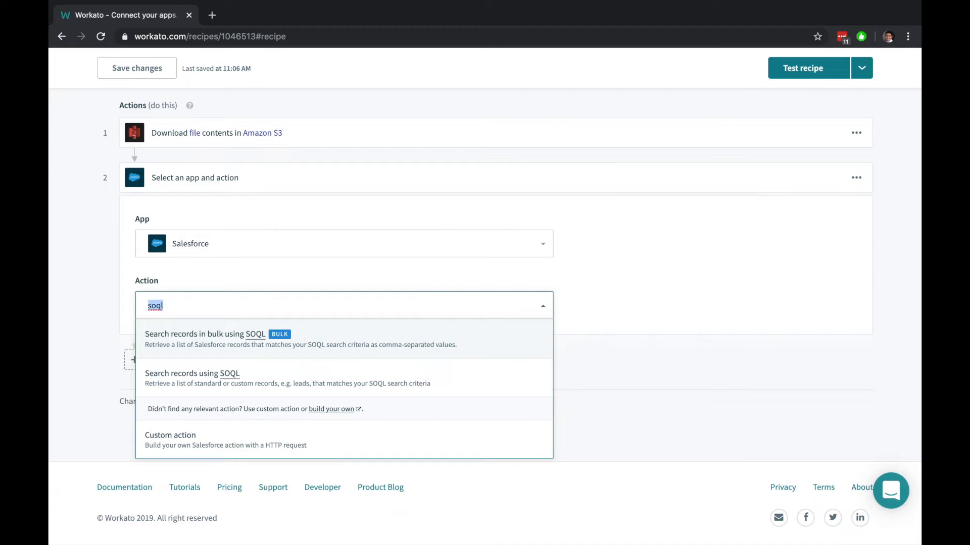
text(batch)
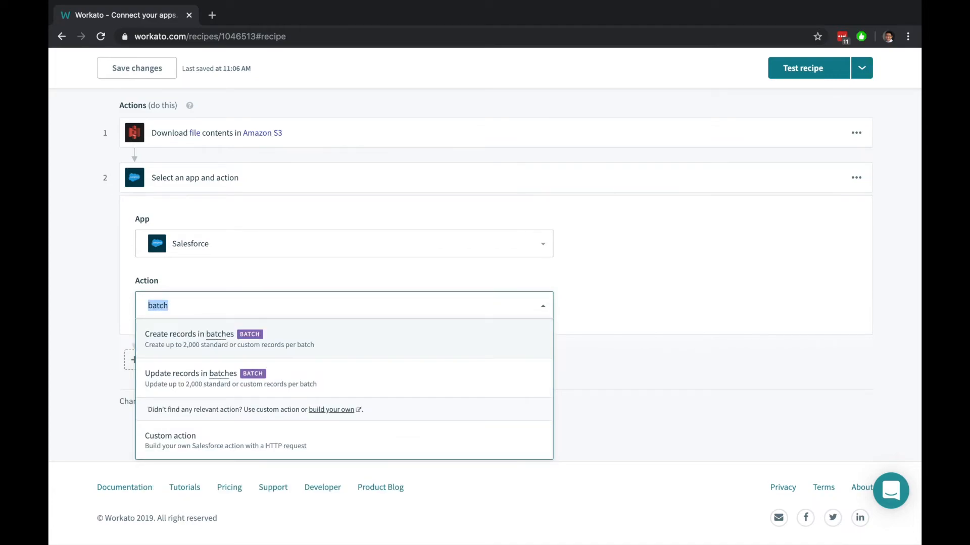
text(bulk)
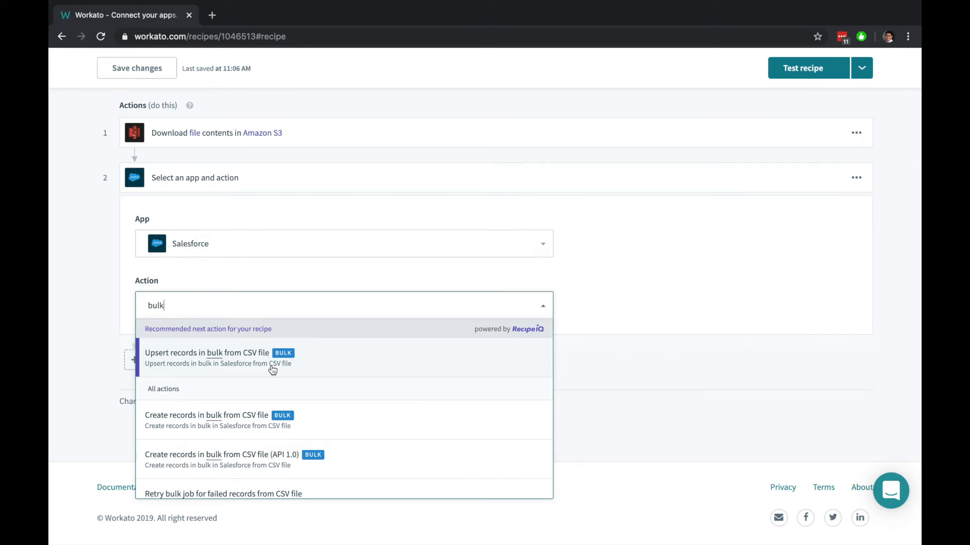
click(206, 353)
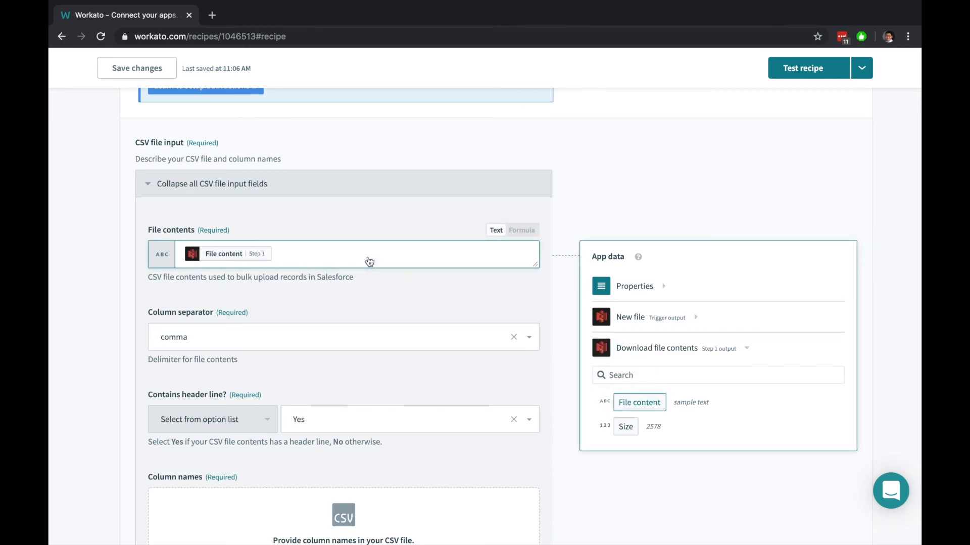
Supply the upsert's column names from the sample CSV W_Flow_data_sample.csv.
scroll(down, 3)
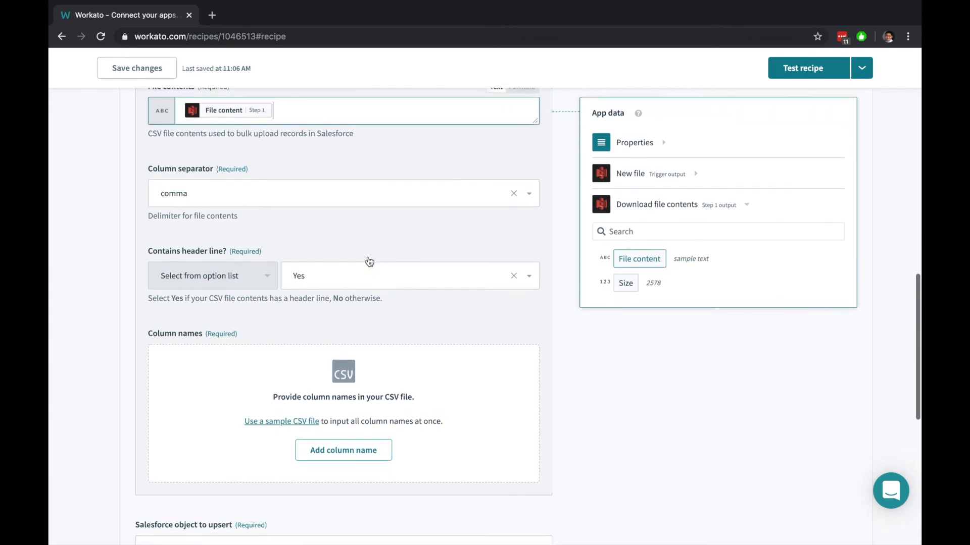
scroll(down, 3)
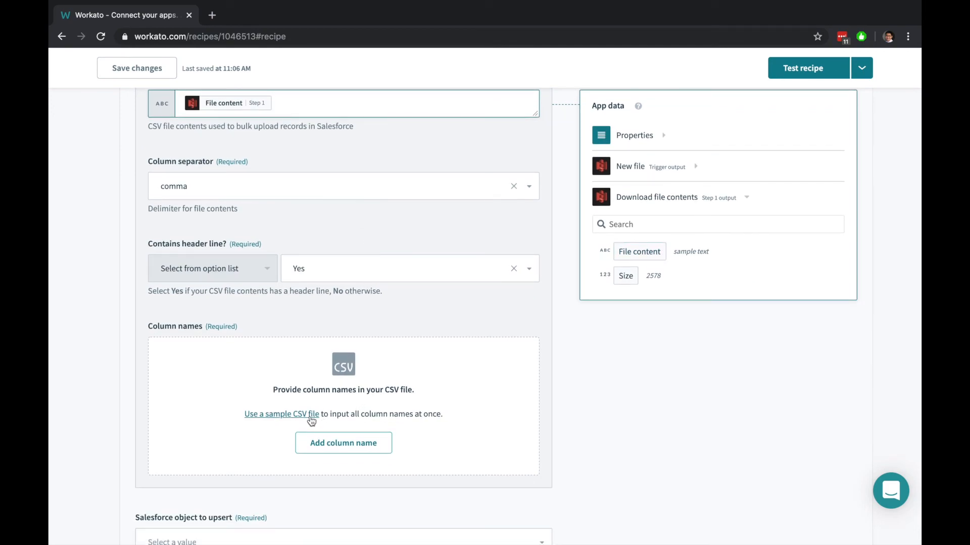
click(282, 414)
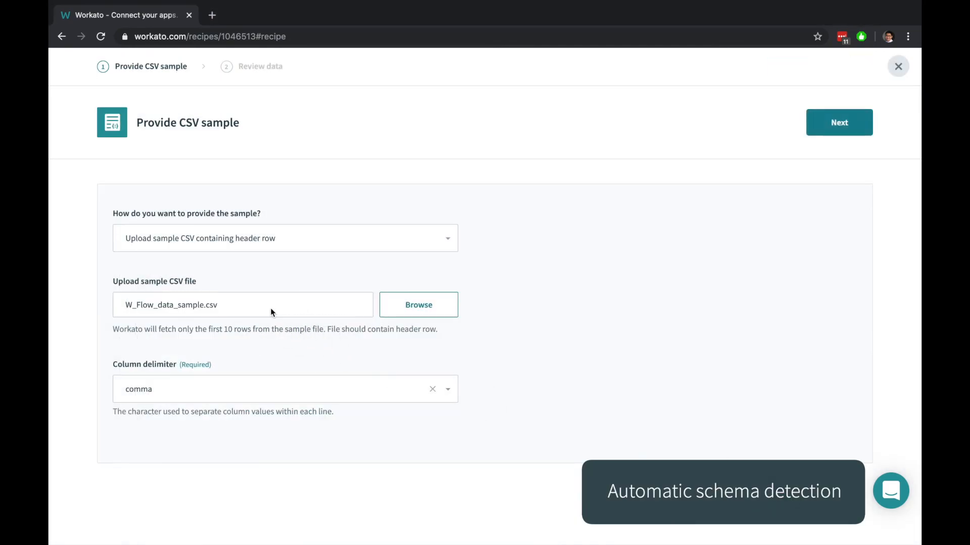
Review the sample CSV rows and generate the column schema from them.
click(839, 123)
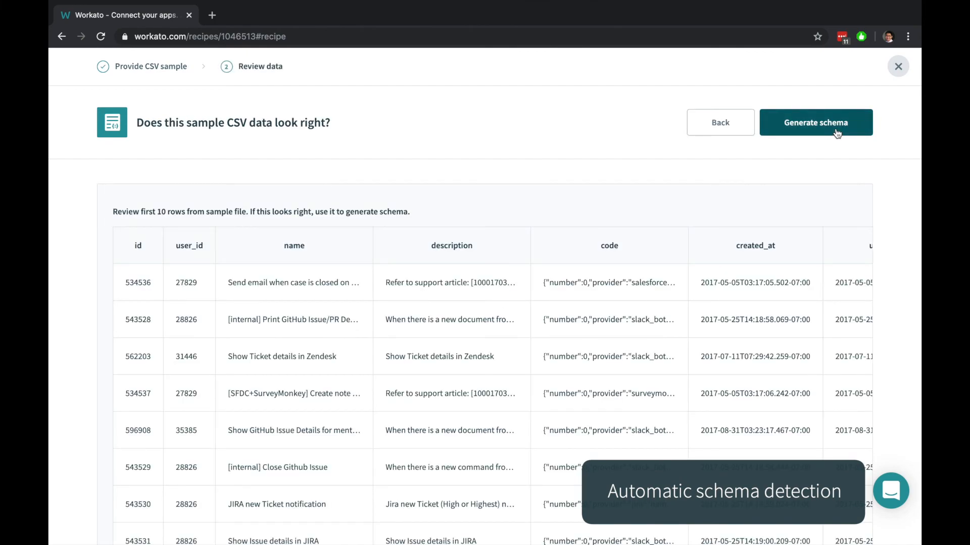
scroll(right, 3)
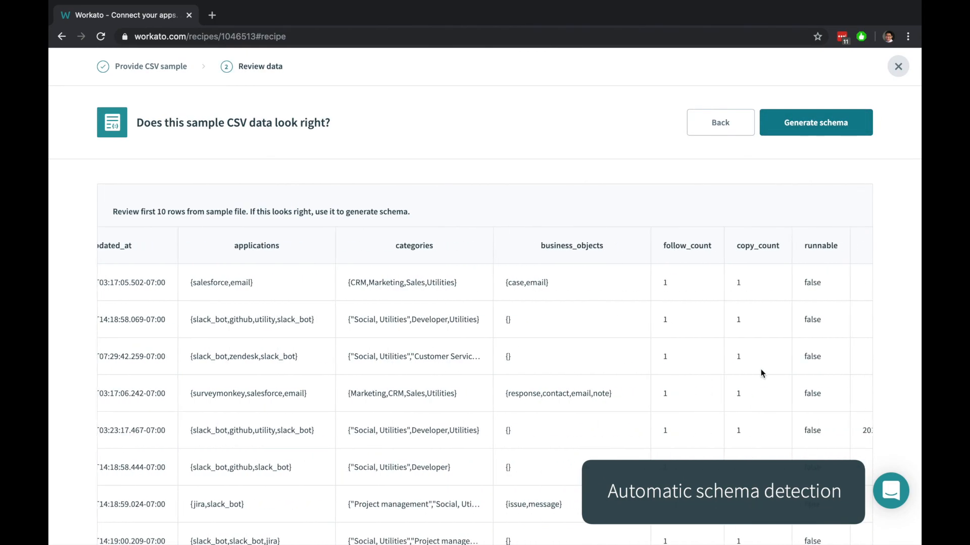
click(816, 122)
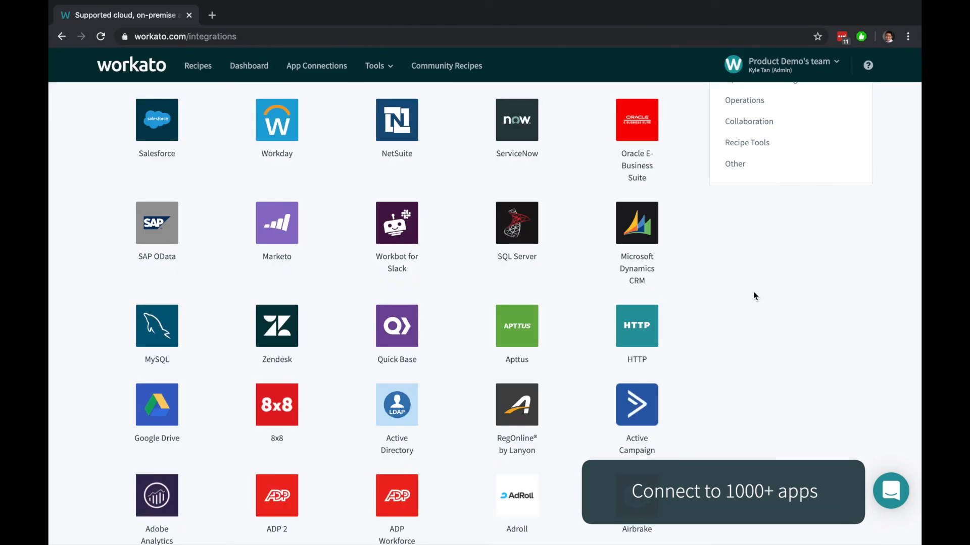
scroll(down, 3)
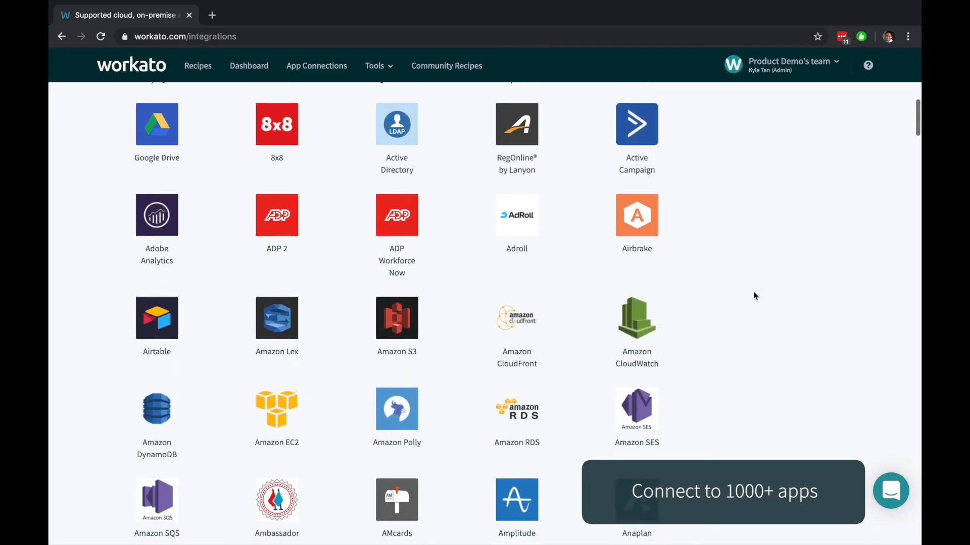
scroll(down, 3)
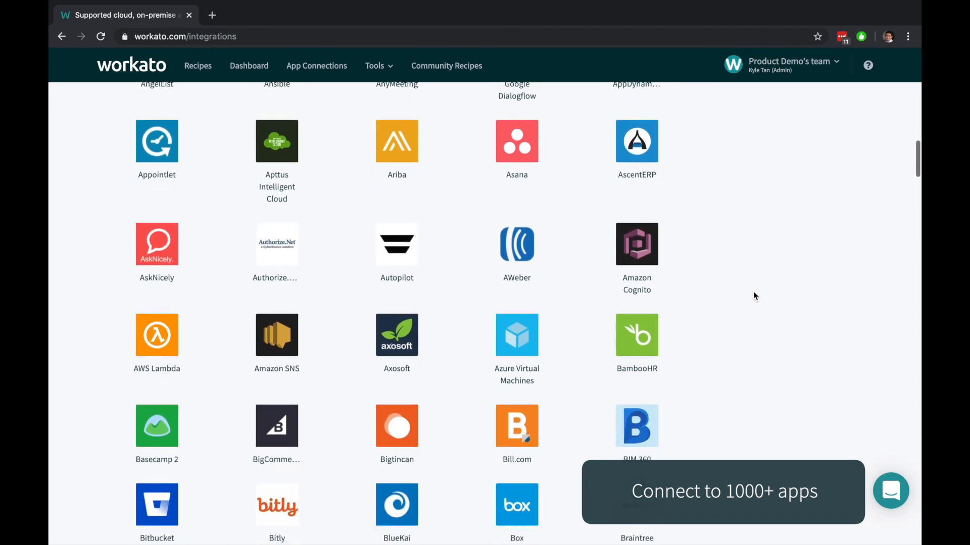